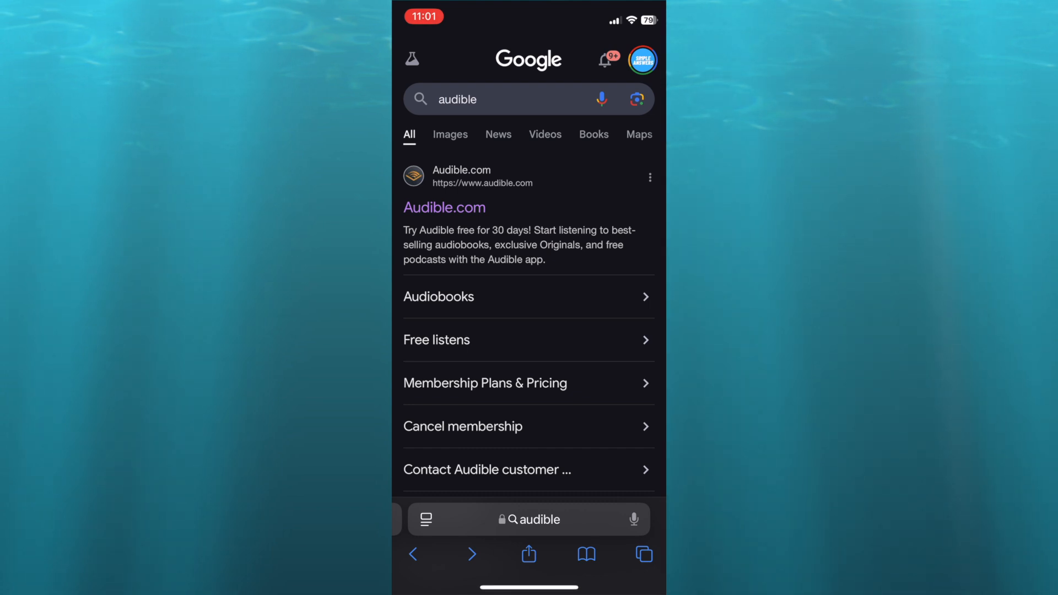
Open the Audible.com result from the Google search for 'audible'
click(529, 519)
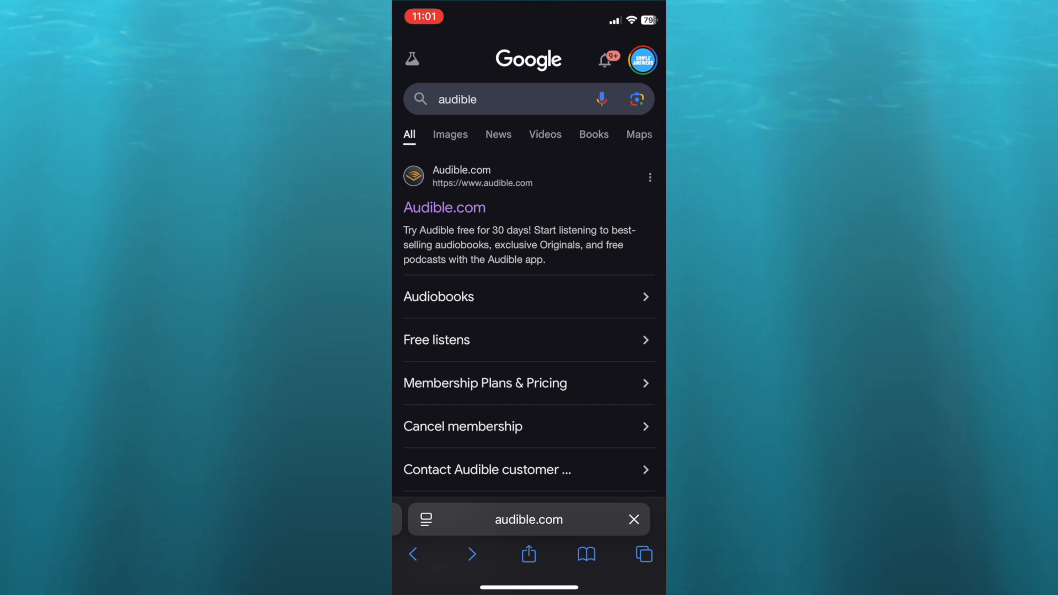
click(444, 207)
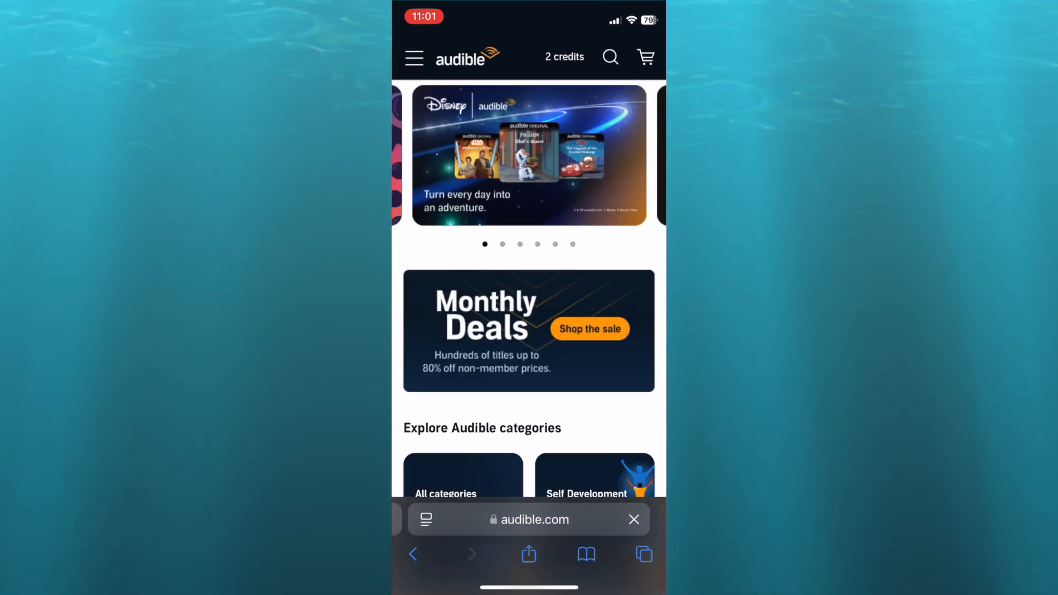
click(632, 519)
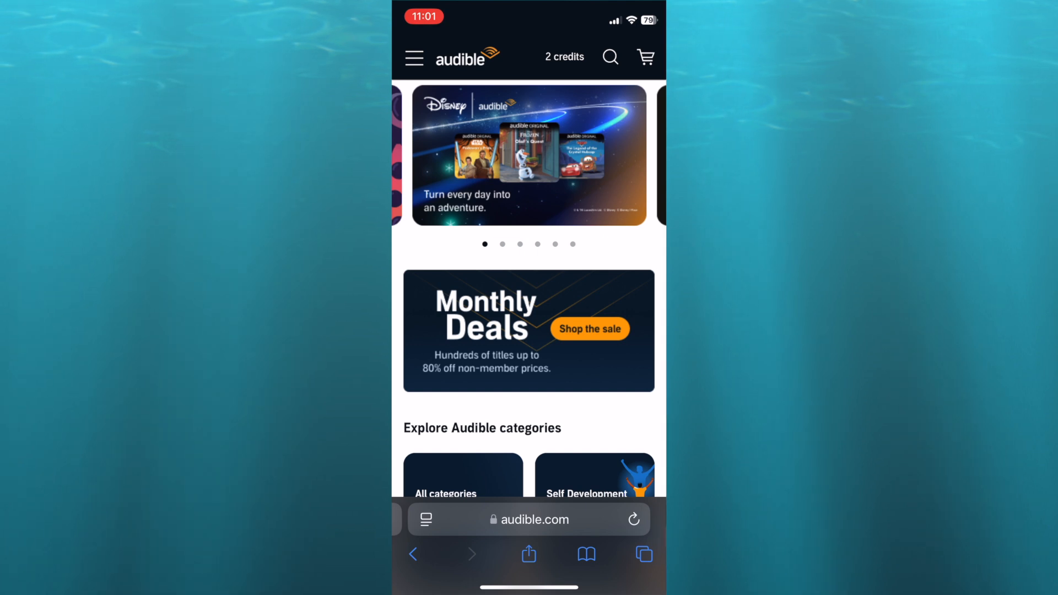
Open the site menu and expand the account submenu with membership details and credits
click(414, 57)
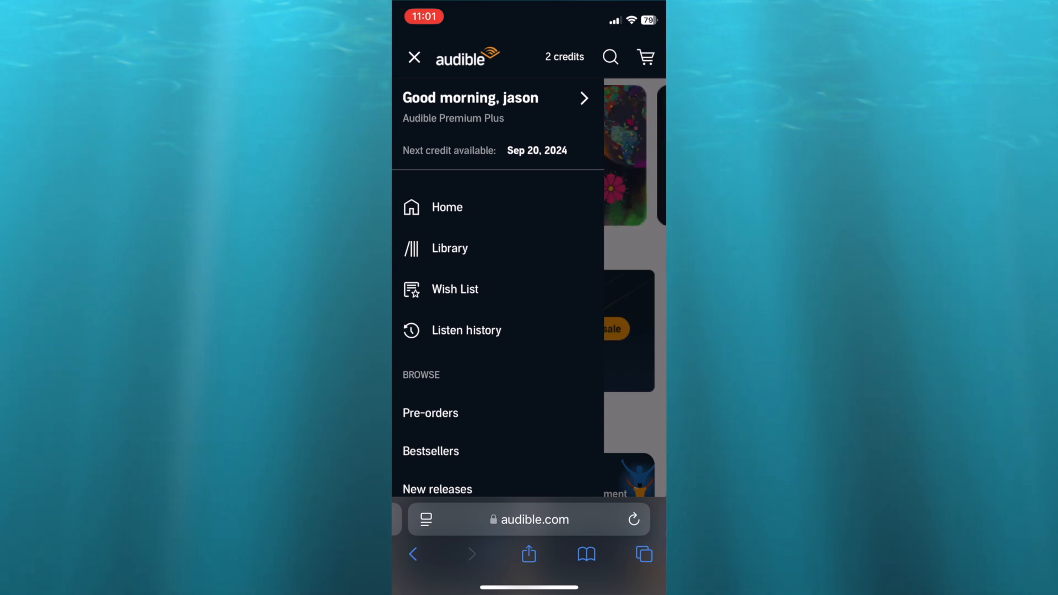
scroll(down, 3)
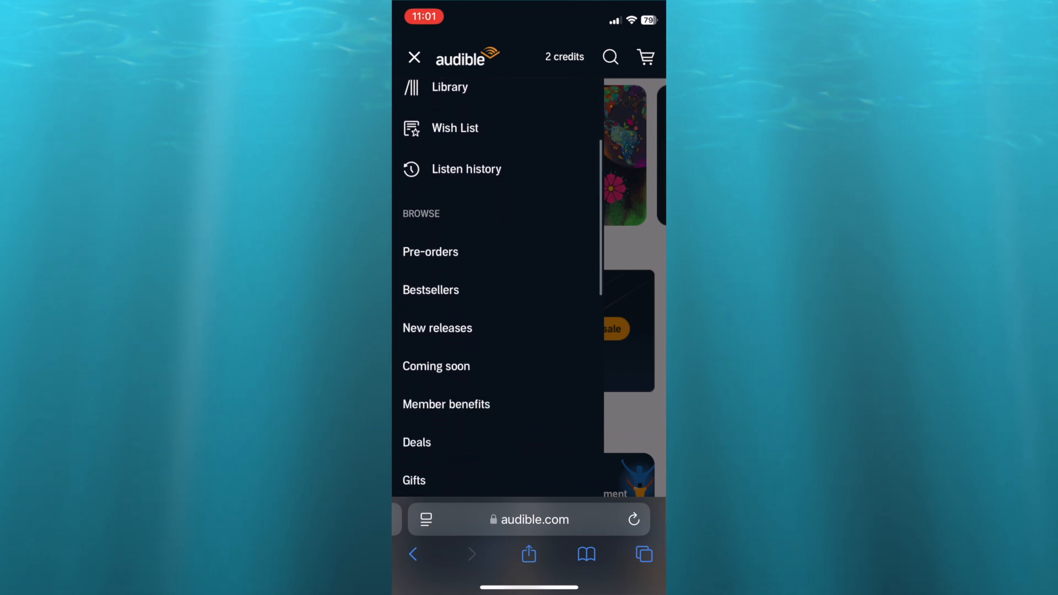
scroll(down, 3)
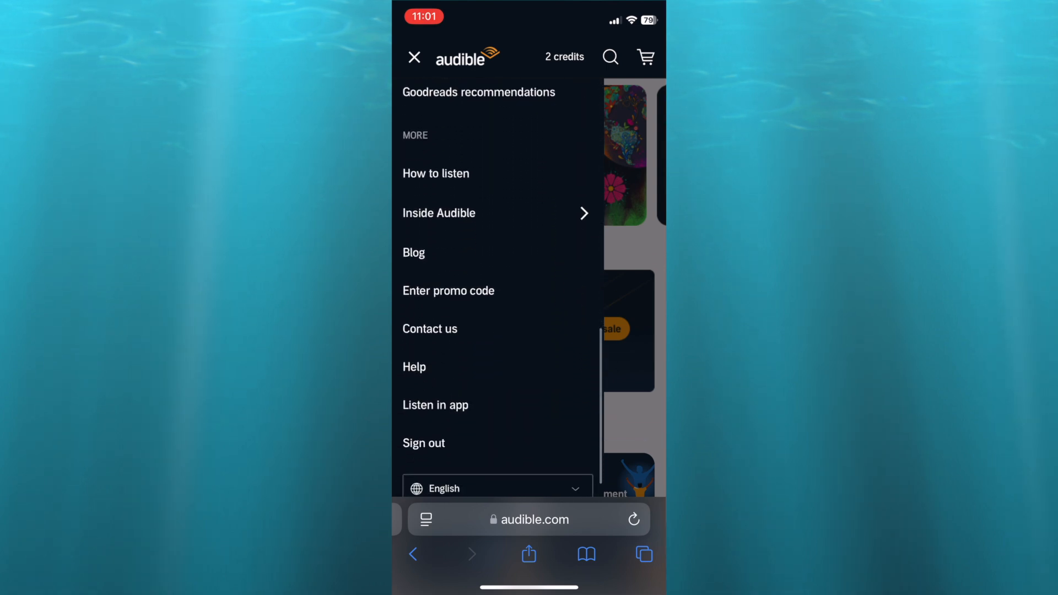
scroll(down, 3)
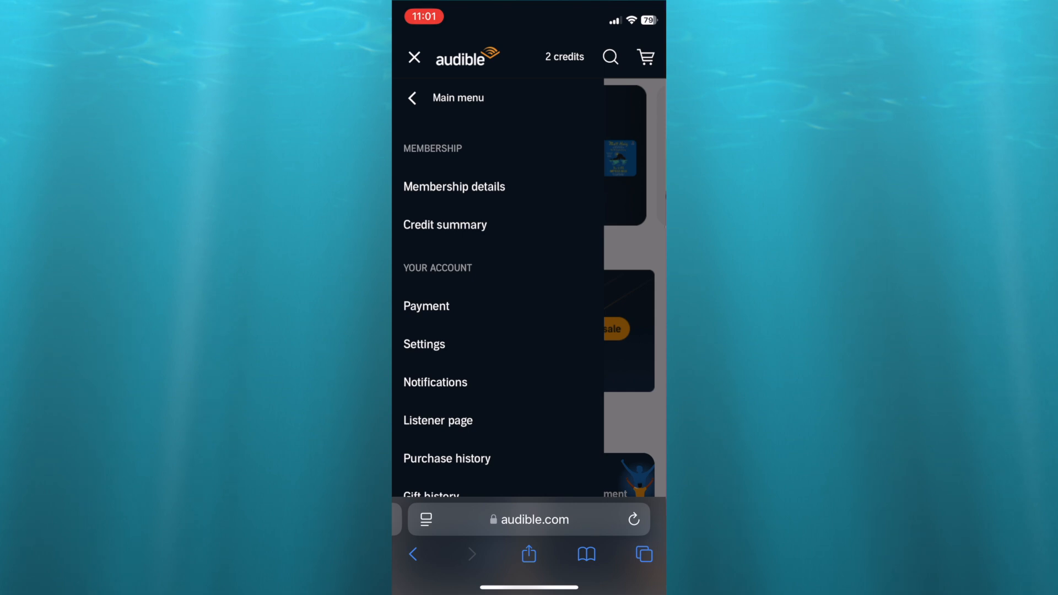
click(634, 519)
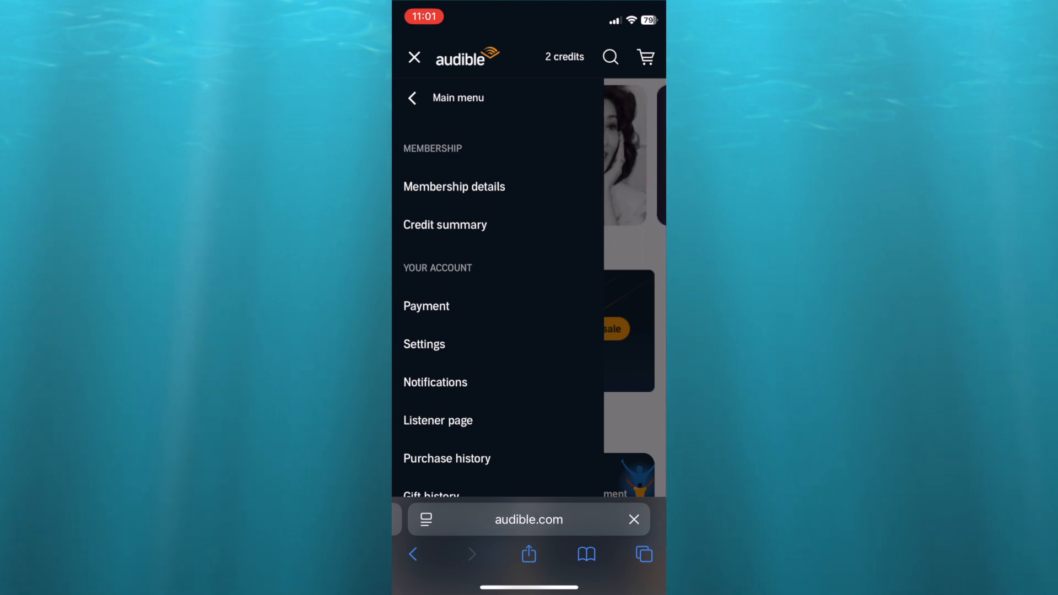
Open Membership details for Premium Plus and choose Cancel membership
click(453, 186)
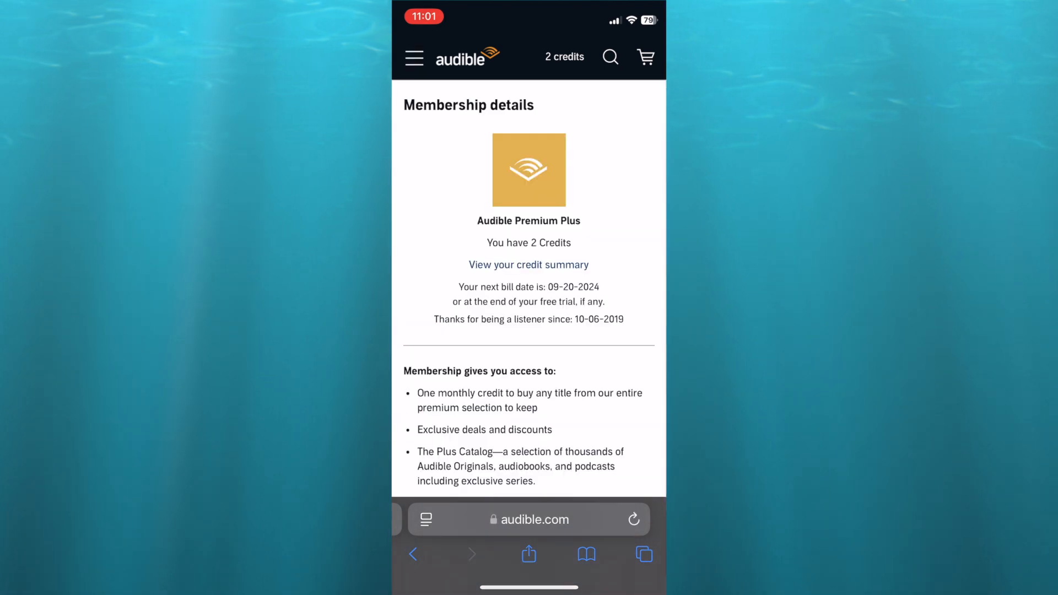
scroll(down, 3)
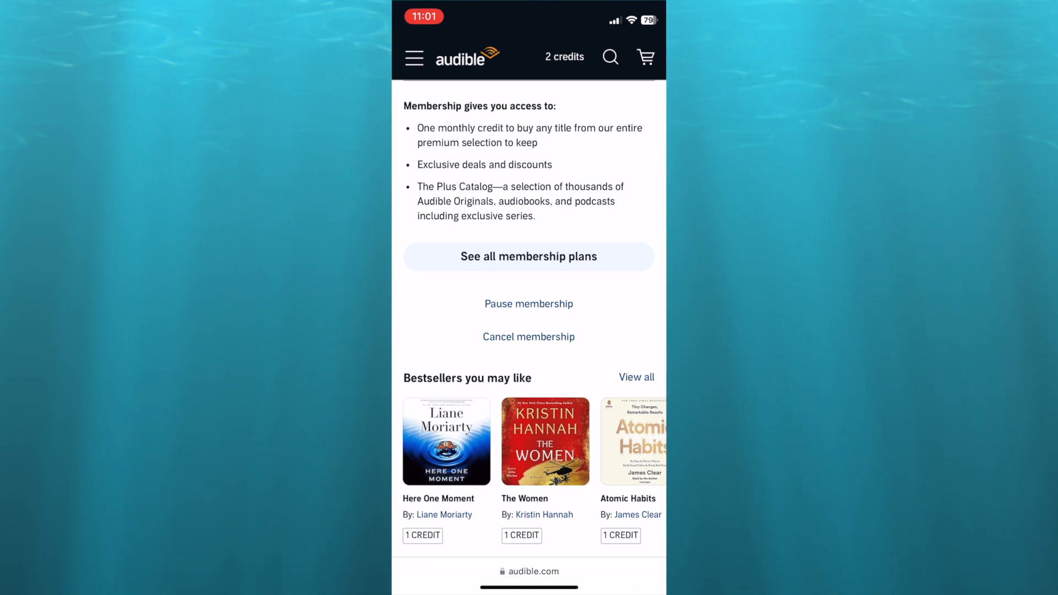
click(529, 336)
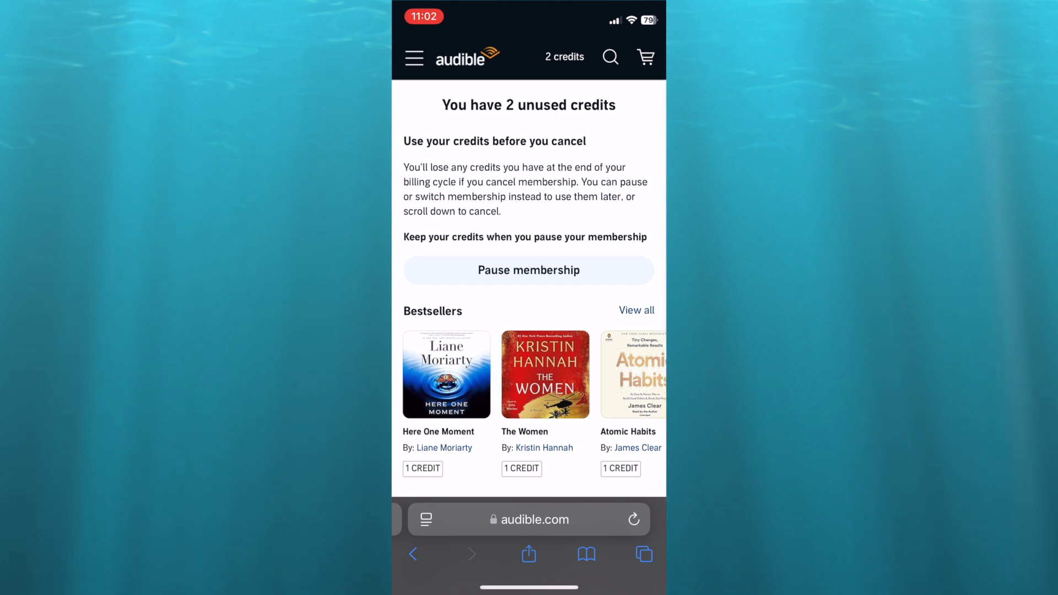
Continue past the warning about 2 unused credits to the retention offers page
scroll(down, 3)
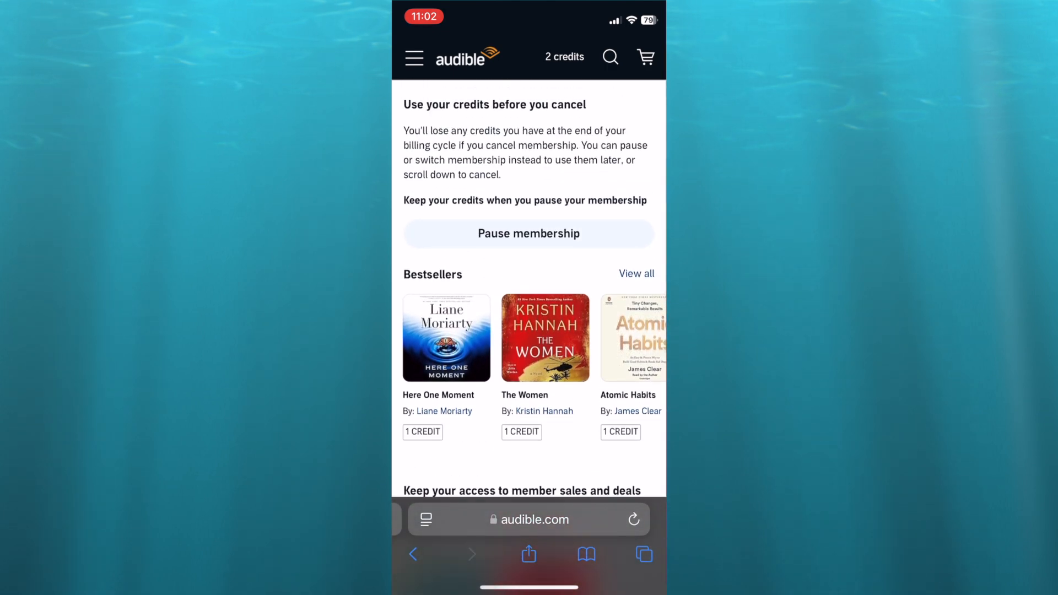
scroll(down, 3)
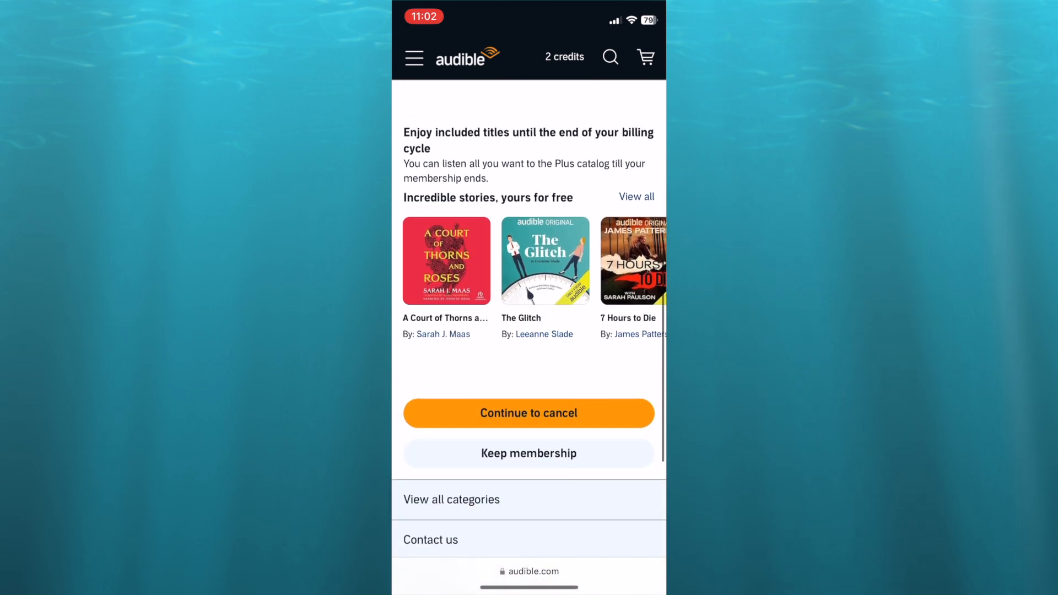
scroll(down, 3)
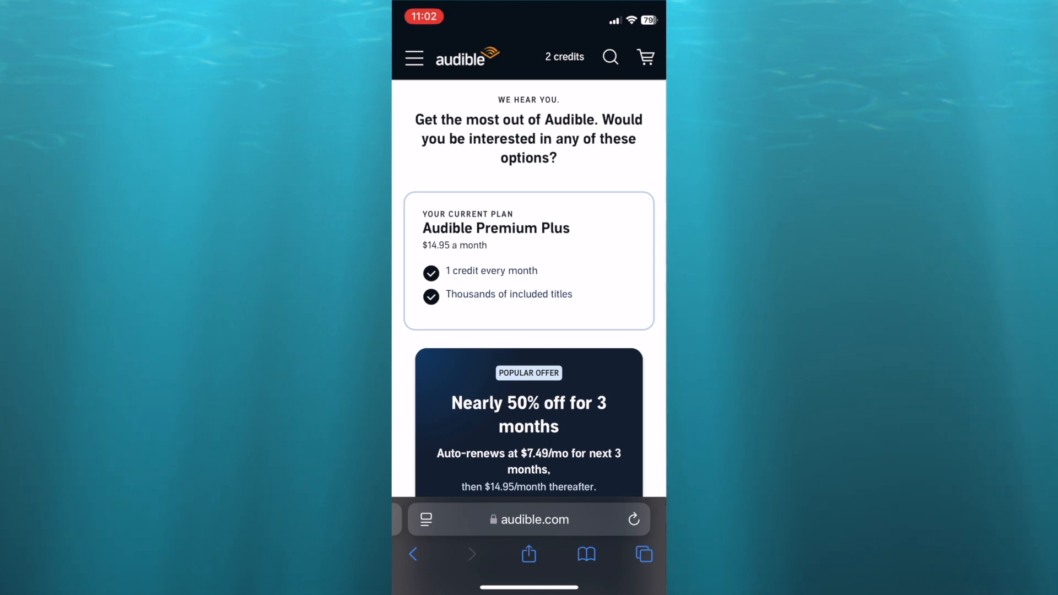
Skip the nearly 50% discount and plan-switch offers and confirm cancellation
scroll(down, 3)
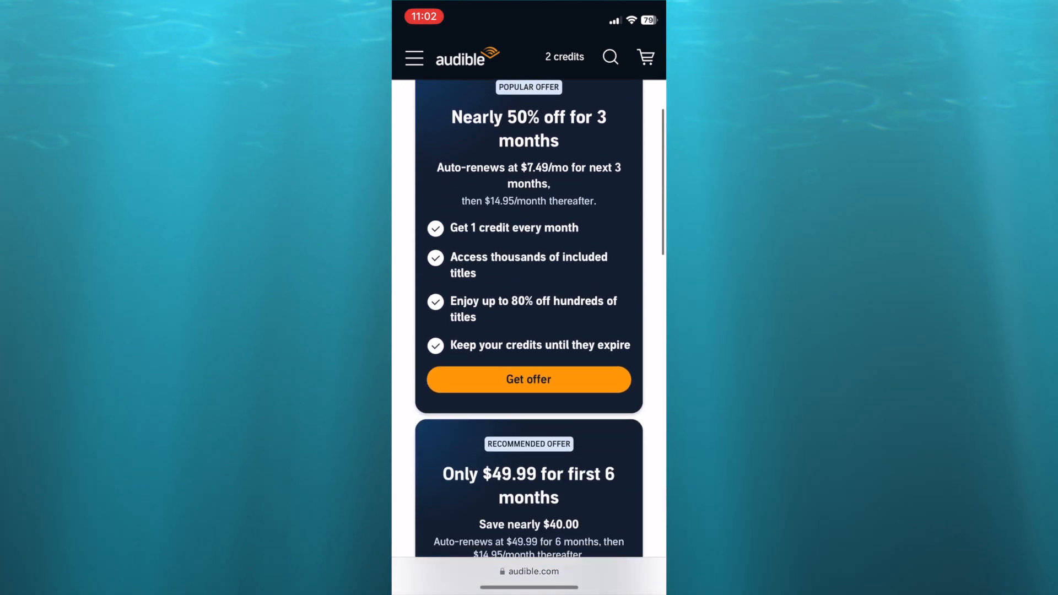
scroll(down, 3)
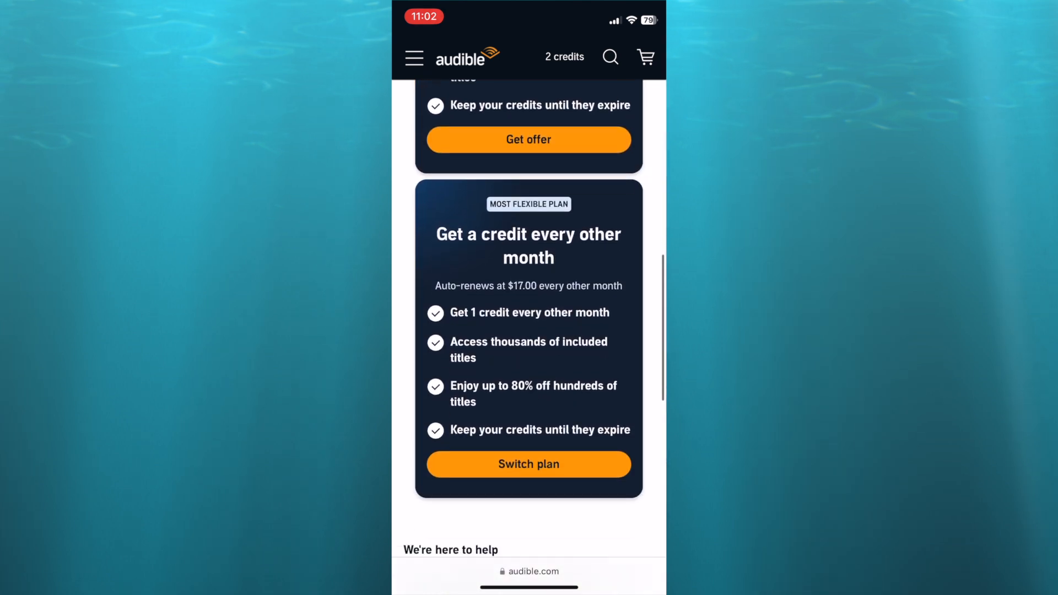
scroll(down, 3)
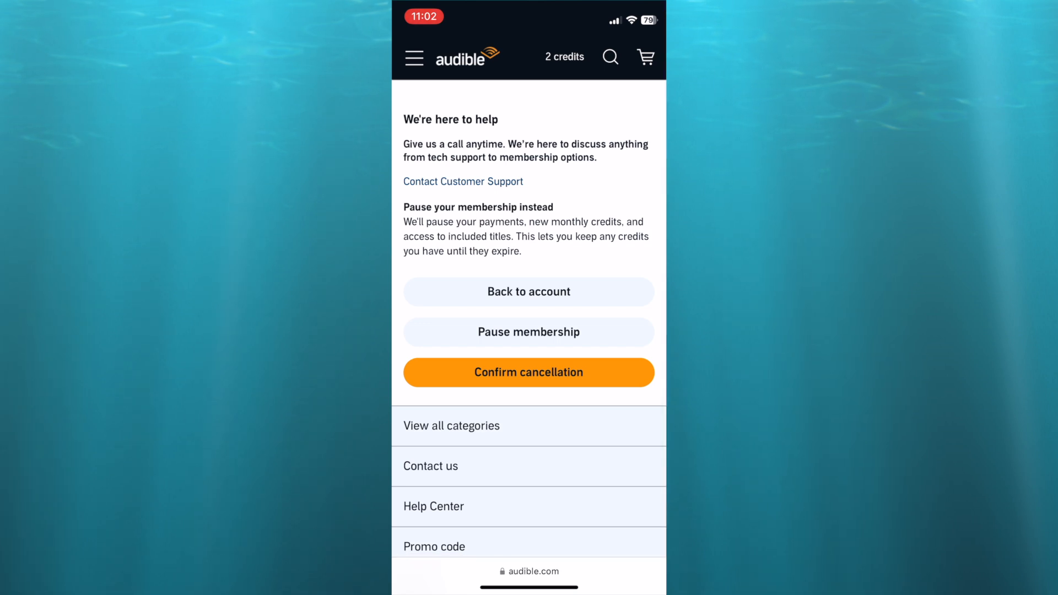
click(528, 372)
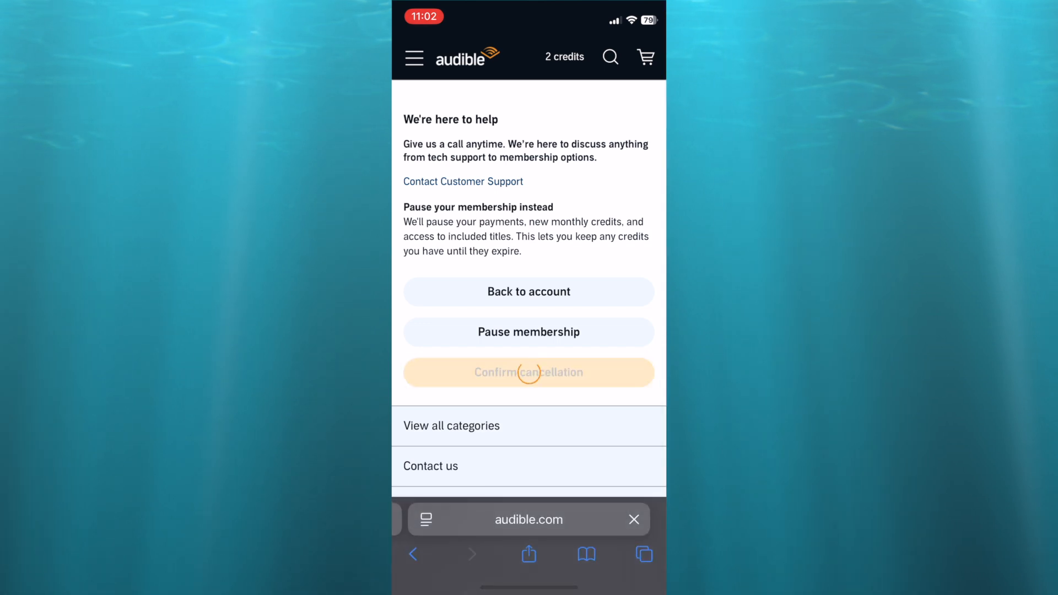
Submit 'I'm using another service' as the cancellation reason
click(529, 372)
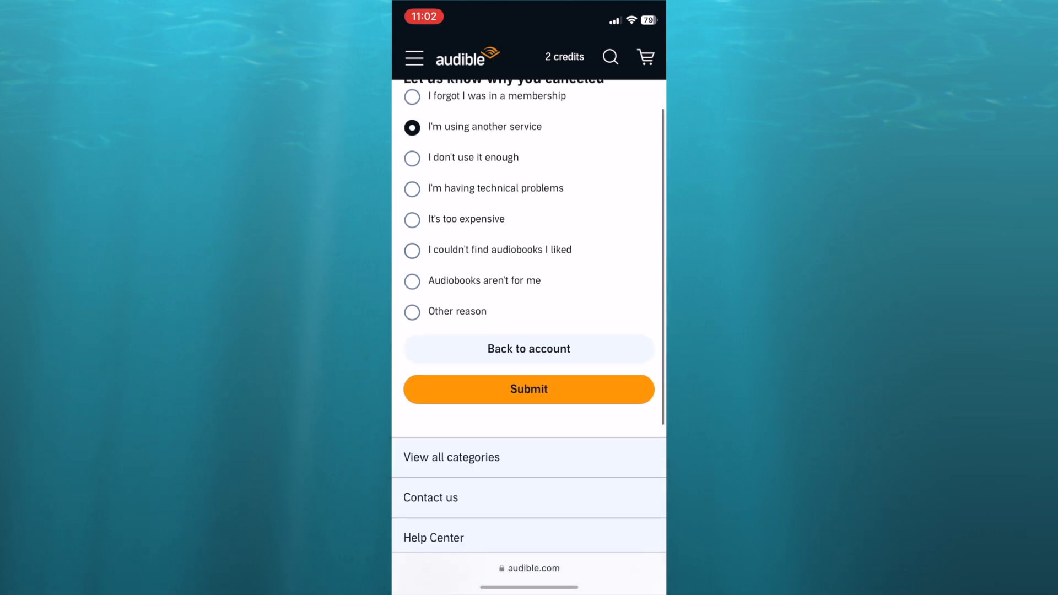
scroll(down, 3)
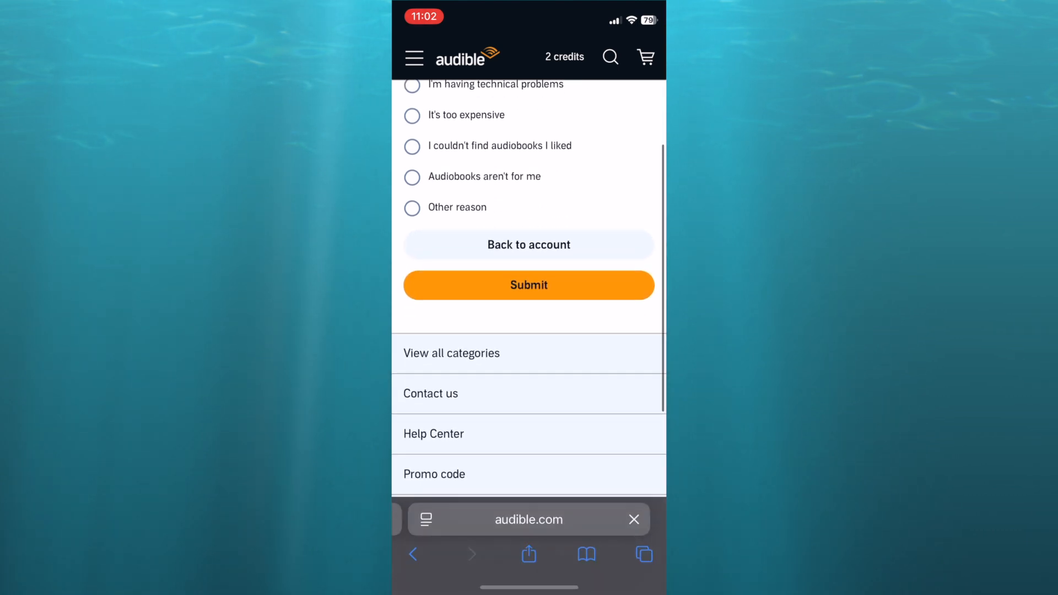
click(528, 285)
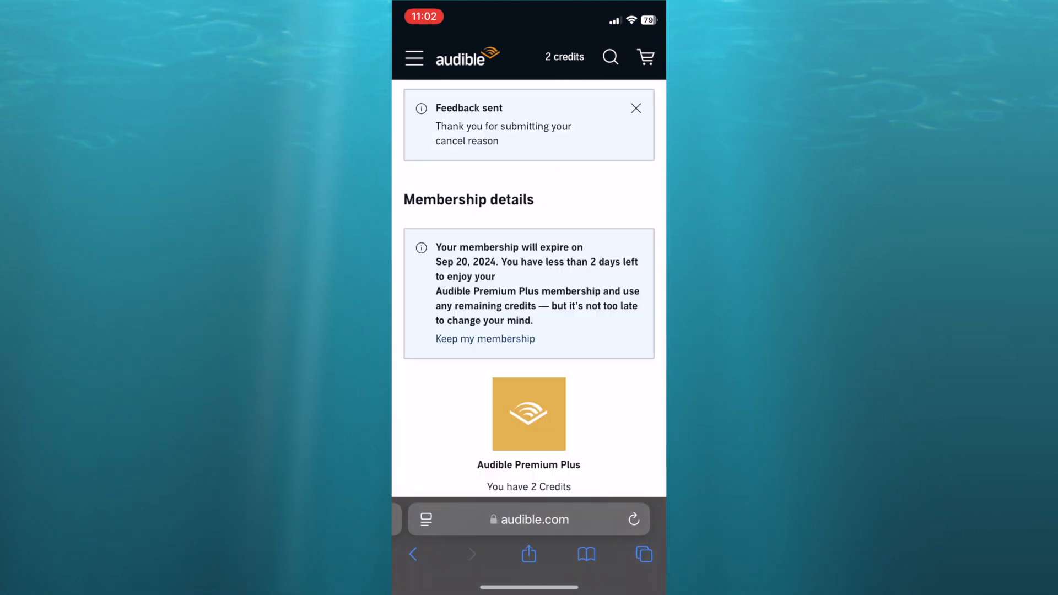